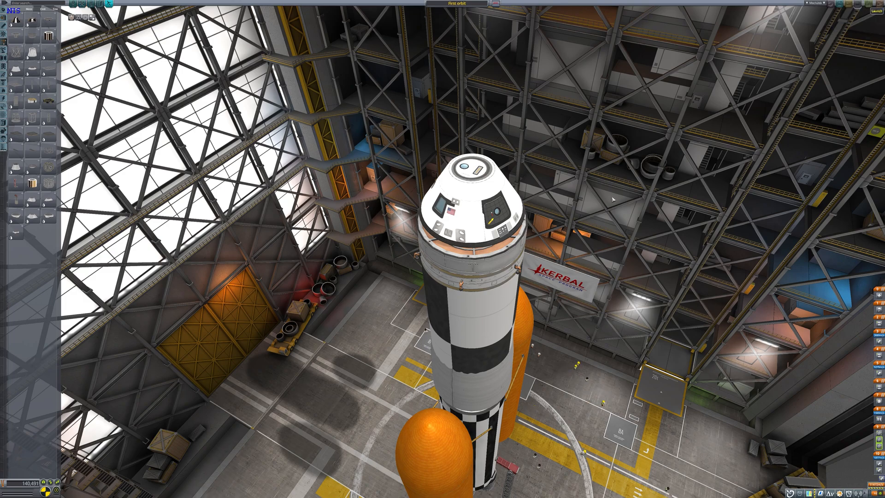
Step: Show the part info panel for one of the capsule's firing thruster engines
click(873, 11)
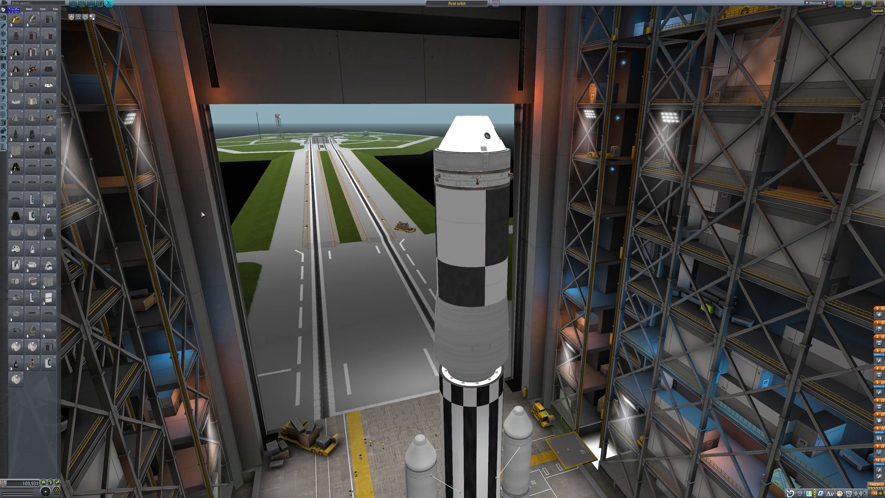
click(874, 11)
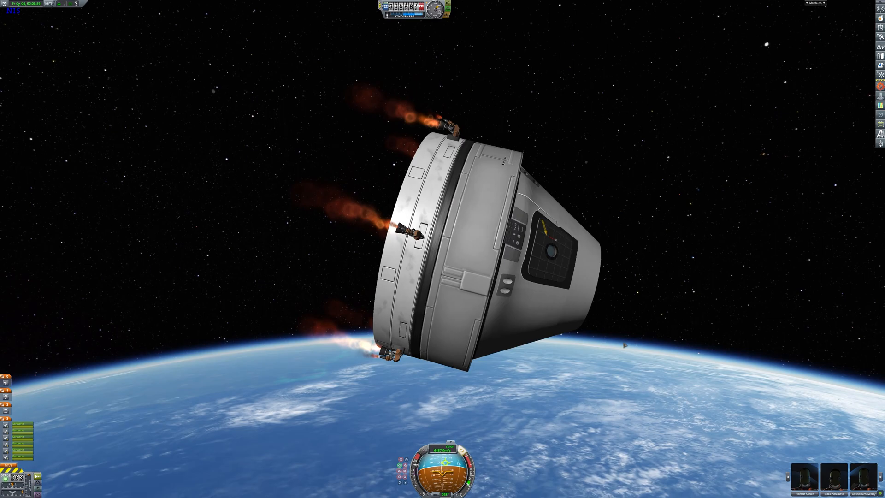
right_click(395, 225)
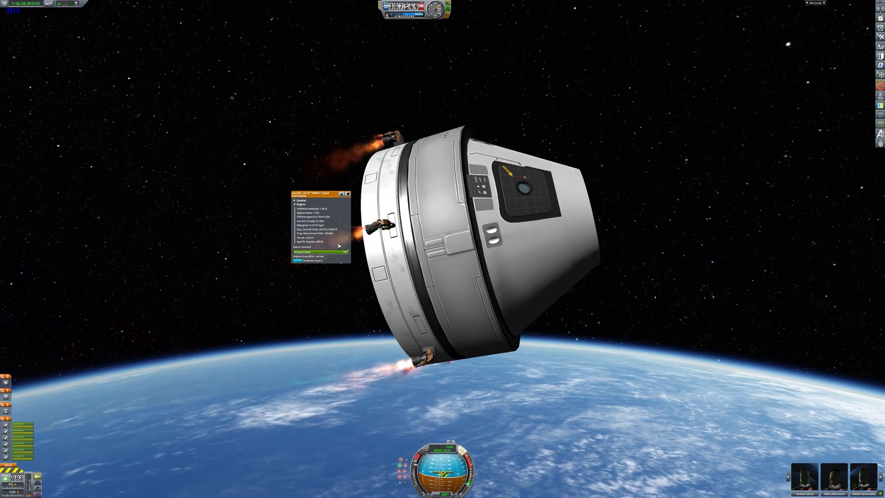